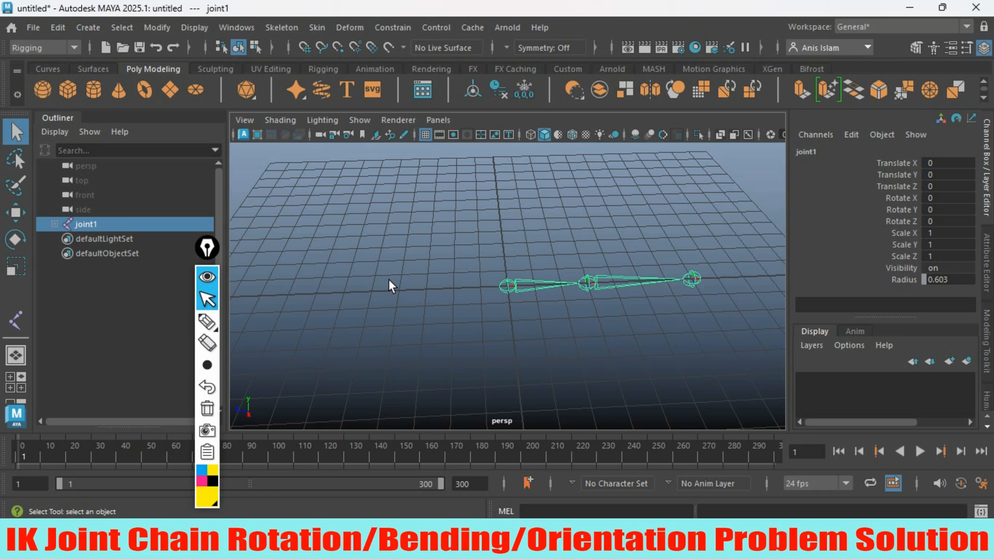
{"action": "mouse_move", "coordinate": [390, 286]}
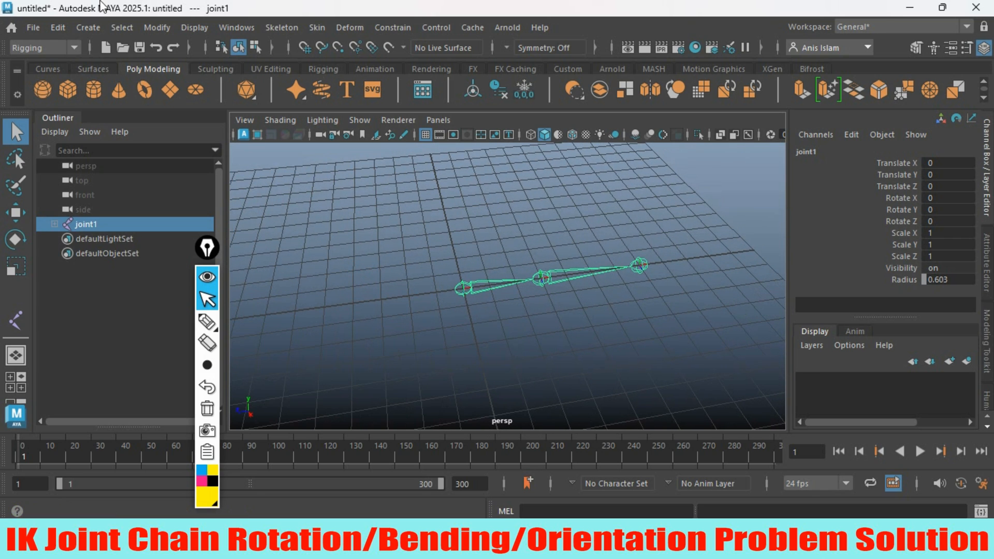
Step: Create ikHandle1 from joint1 to the end joint after choosing the IK solver in Create IK Handle options
{"action": "left_click", "coordinate": [281, 26]}
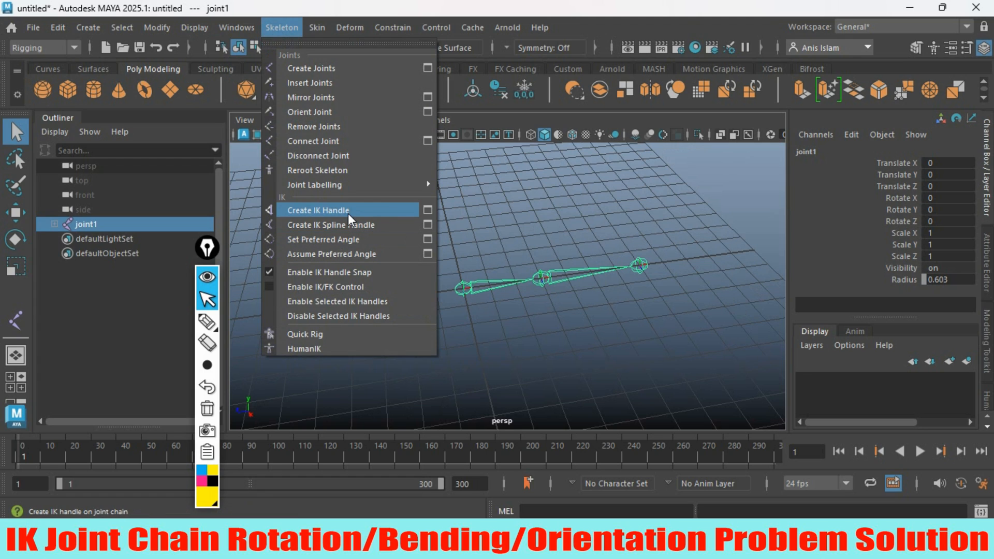
{"action": "left_click", "coordinate": [318, 210]}
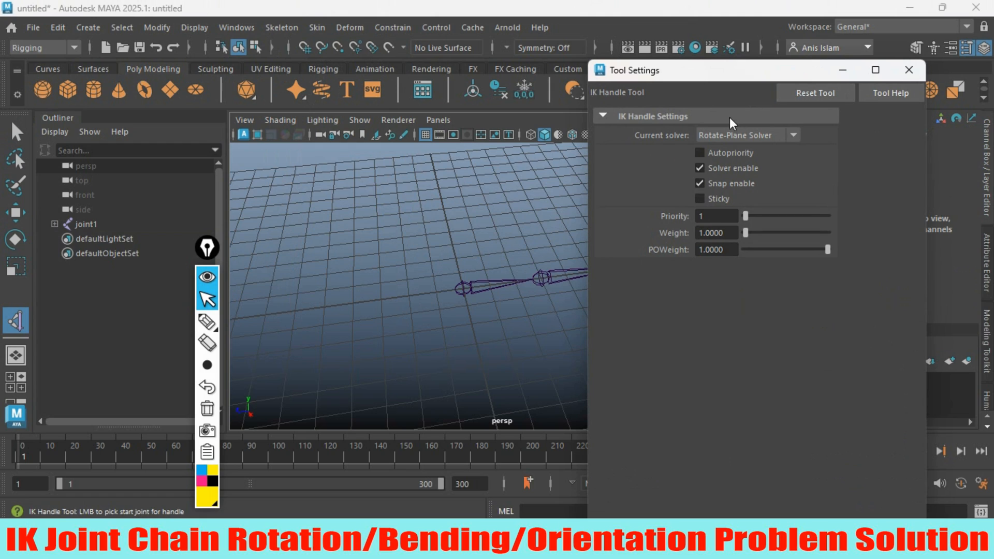
{"action": "mouse_move", "coordinate": [717, 150]}
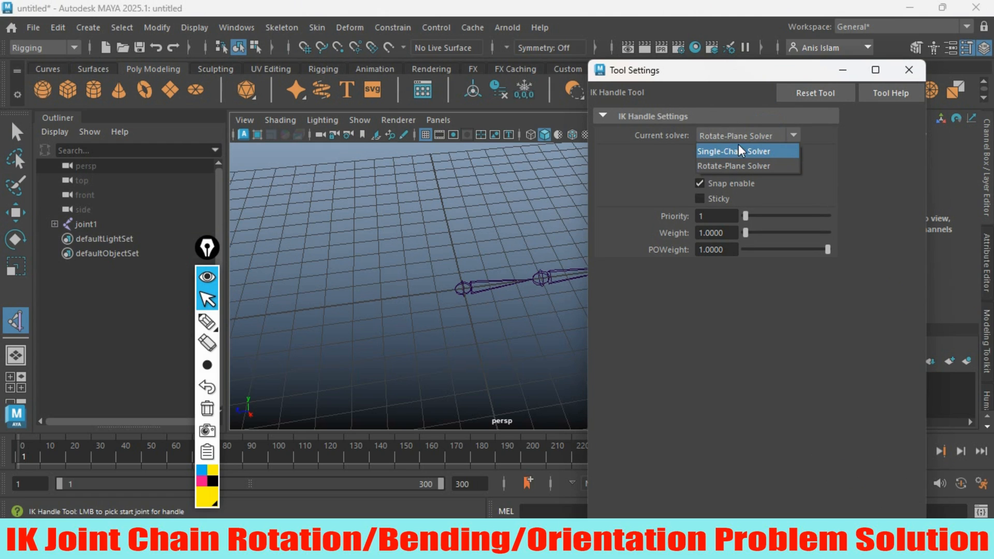
{"action": "left_click", "coordinate": [748, 134]}
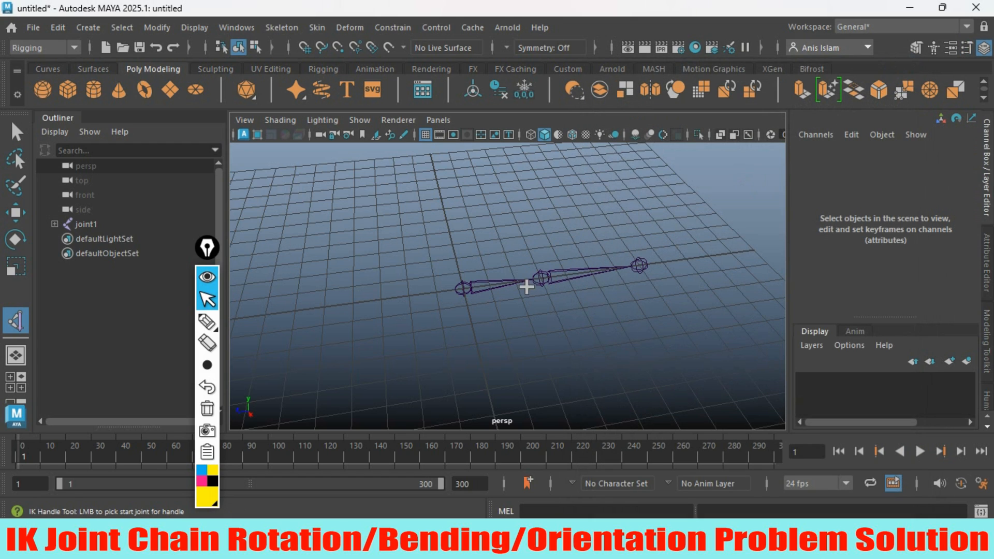
{"action": "left_click", "coordinate": [472, 289]}
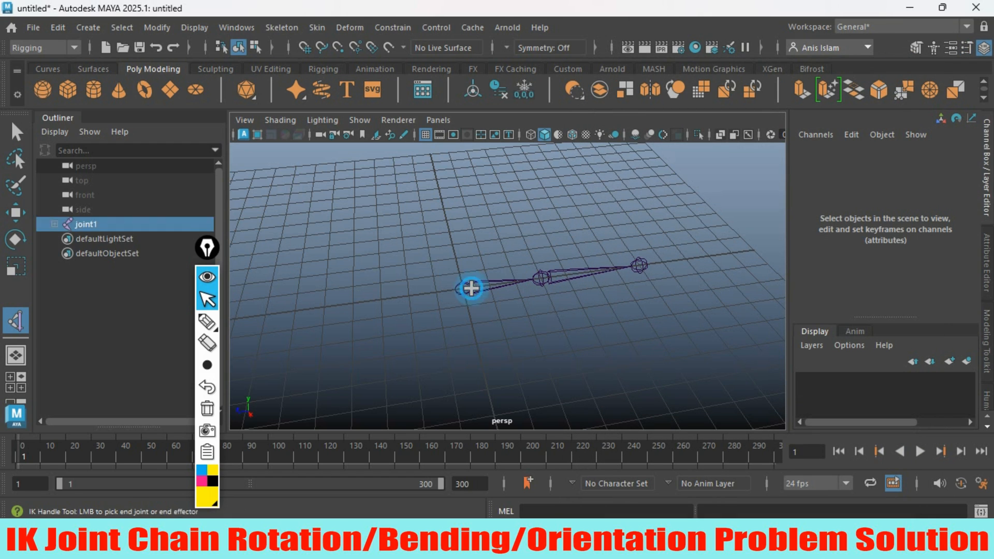
{"action": "left_click", "coordinate": [639, 265]}
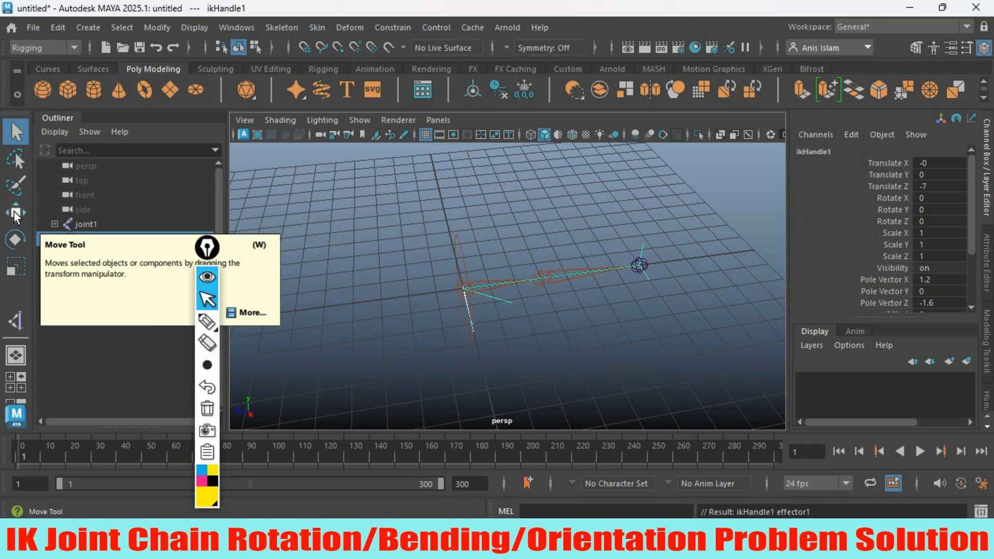
Step: Drag ikHandle1 along Z to about -6.056 so the chain bends at its middle joint
{"action": "left_click", "coordinate": [16, 212]}
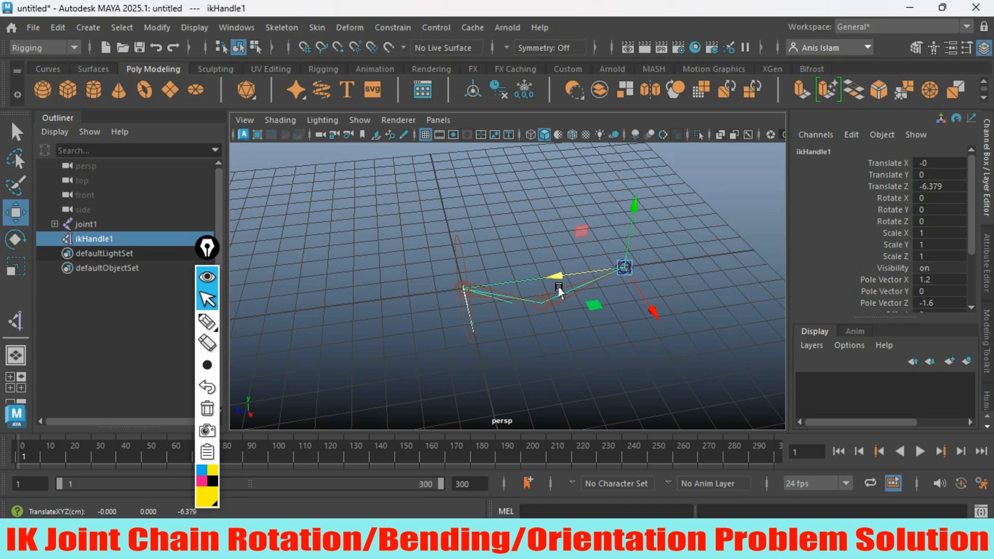
{"action": "left_click_drag", "start_coordinate": [558, 292], "coordinate": [406, 353]}
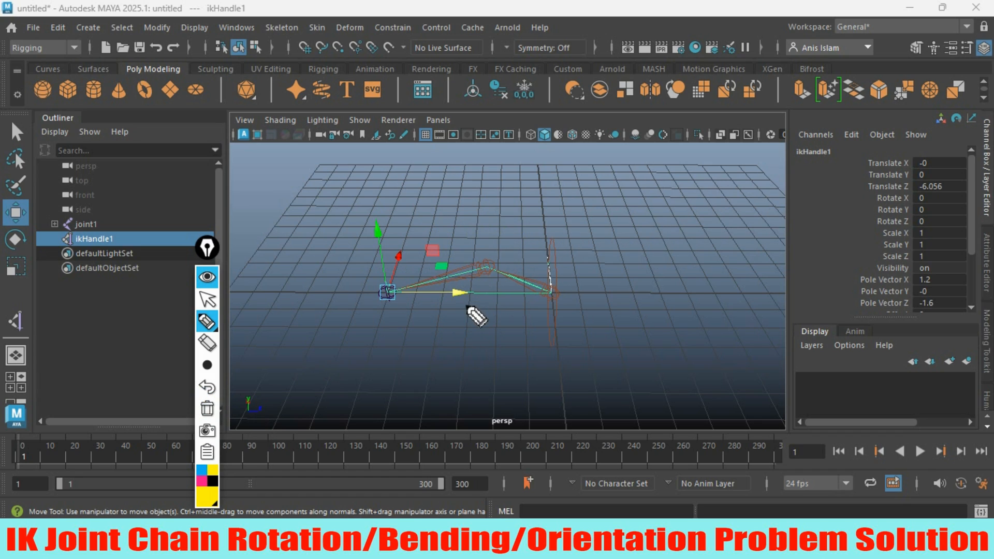
{"action": "mouse_move", "coordinate": [454, 361]}
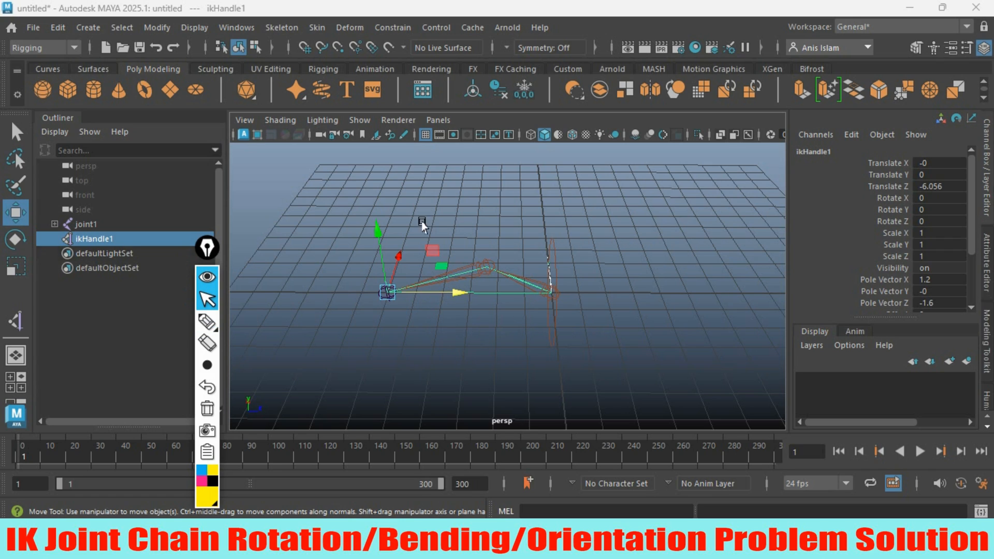
{"action": "mouse_move", "coordinate": [271, 305]}
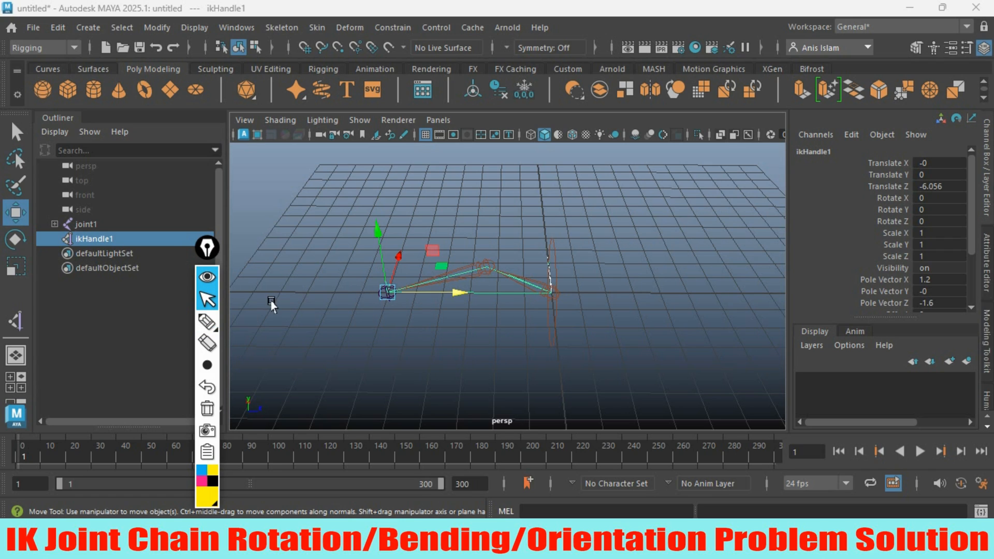
{"action": "left_click", "coordinate": [15, 240]}
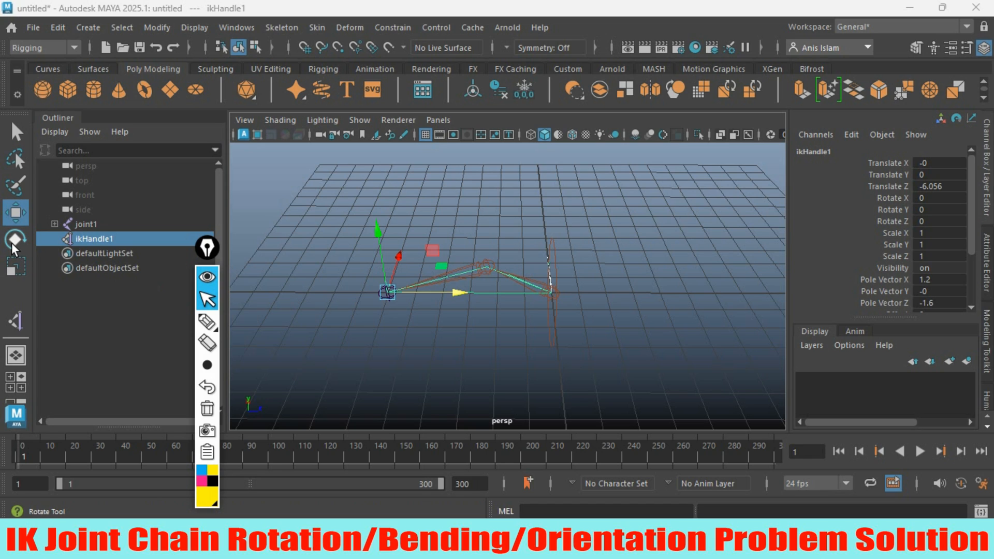
{"action": "left_click", "coordinate": [16, 239]}
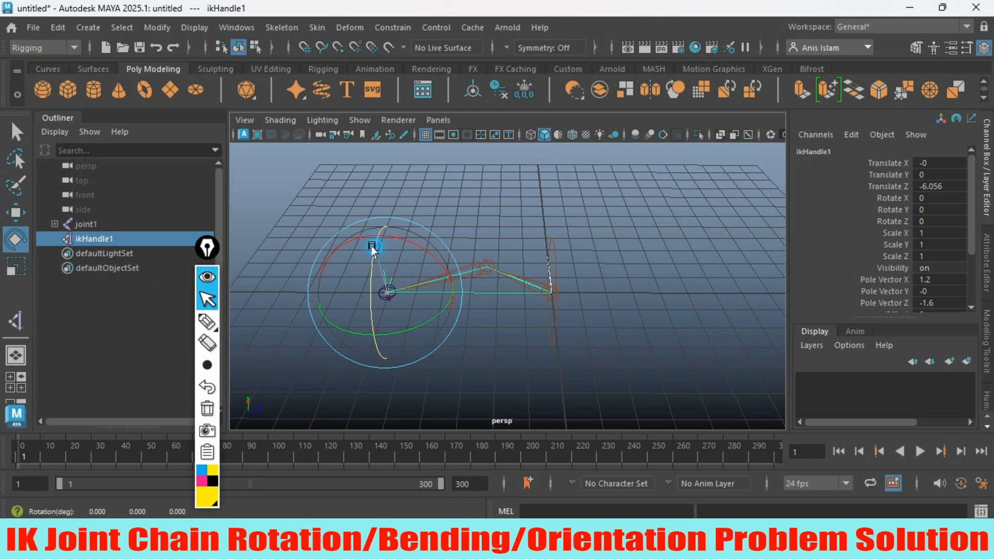
{"action": "left_click_drag", "start_coordinate": [373, 246], "coordinate": [386, 286]}
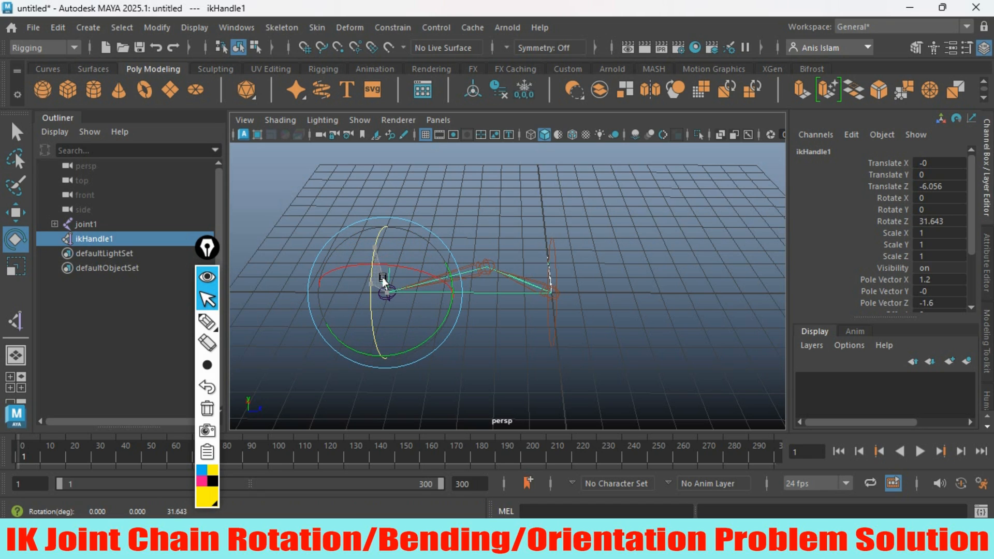
{"action": "left_click_drag", "start_coordinate": [382, 281], "coordinate": [394, 266]}
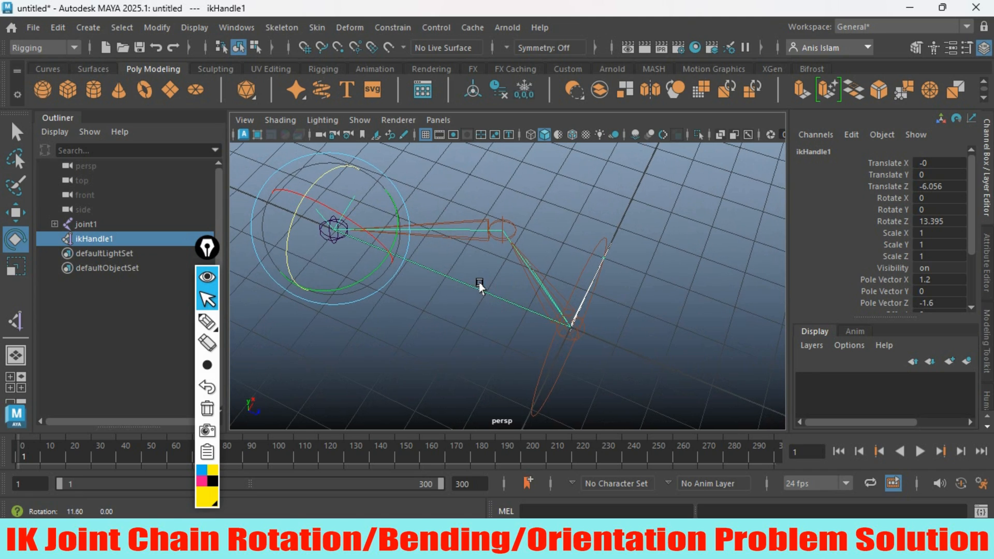
{"action": "mouse_move", "coordinate": [577, 310]}
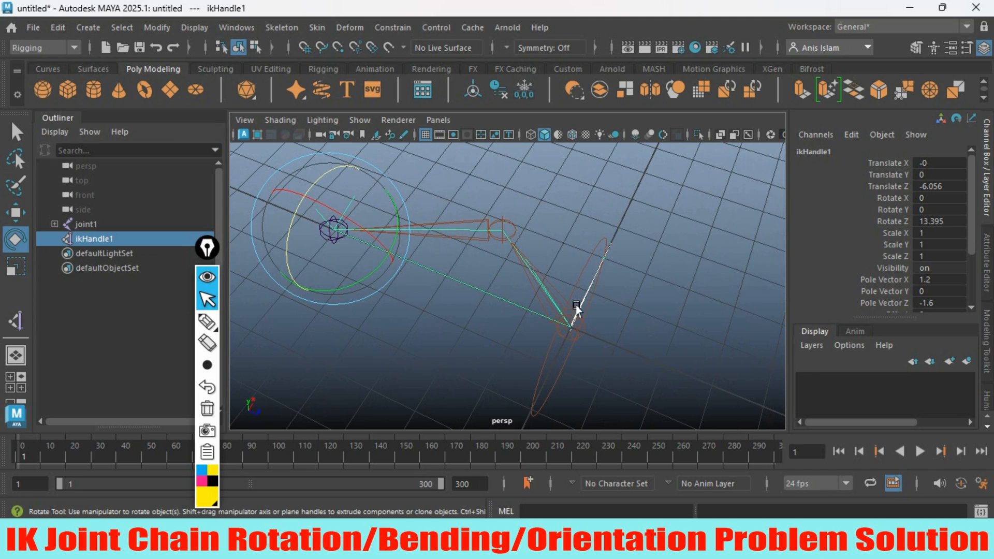
{"action": "left_click_drag", "start_coordinate": [577, 311], "coordinate": [303, 221]}
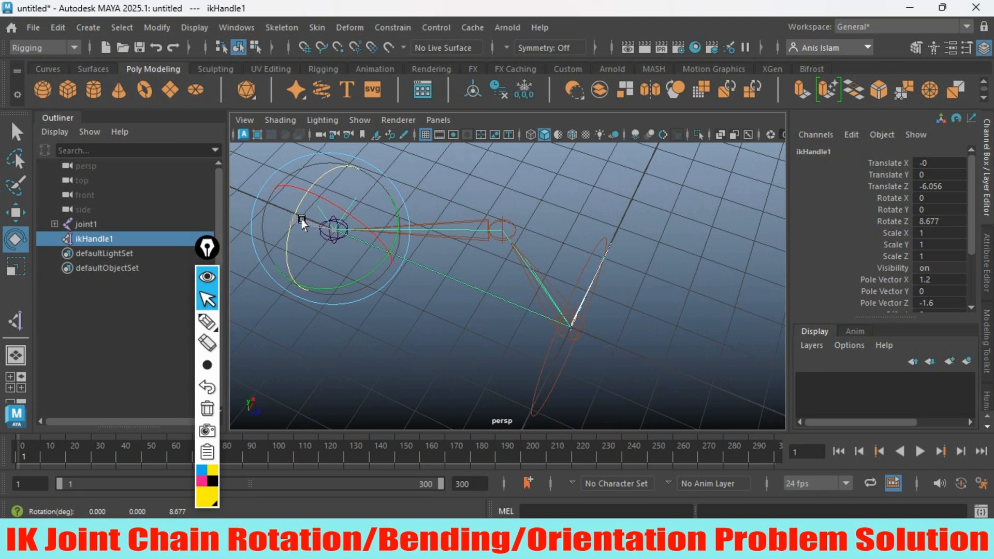
{"action": "type", "text": "20.82"}
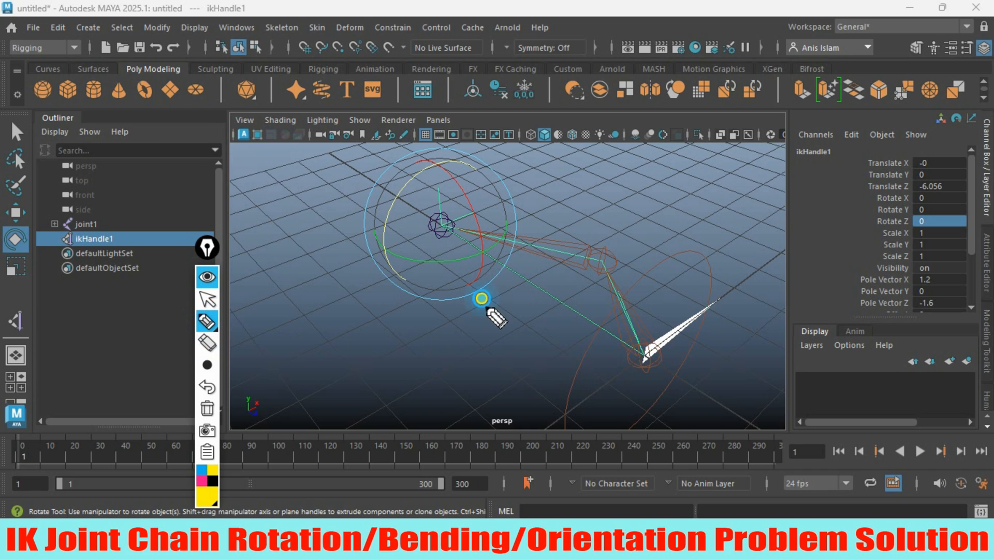
{"action": "left_click", "coordinate": [482, 299]}
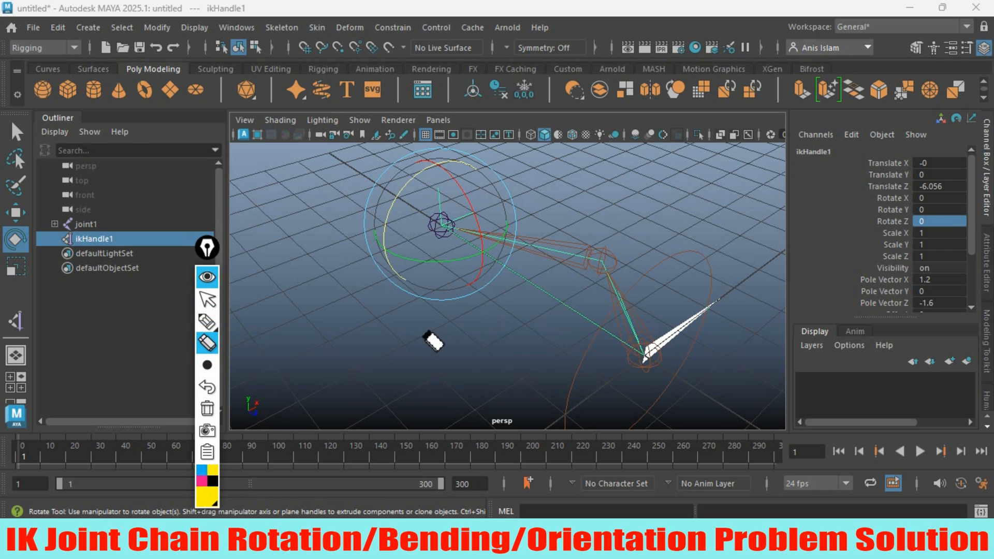
{"action": "mouse_move", "coordinate": [89, 87]}
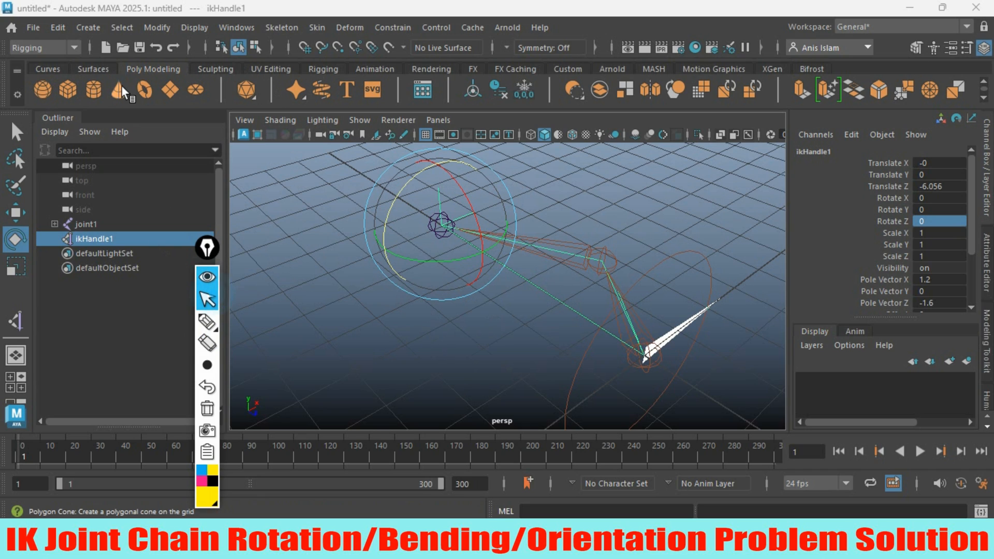
Step: Delete nurbsCircle1's construction history and freeze its transformations to zero
{"action": "left_click", "coordinate": [47, 68]}
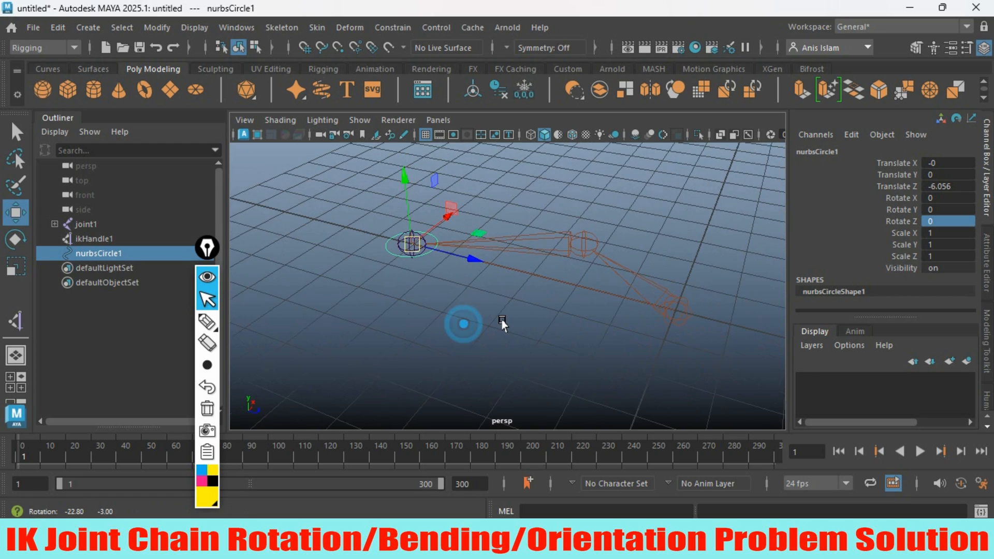
{"action": "left_click", "coordinate": [500, 89]}
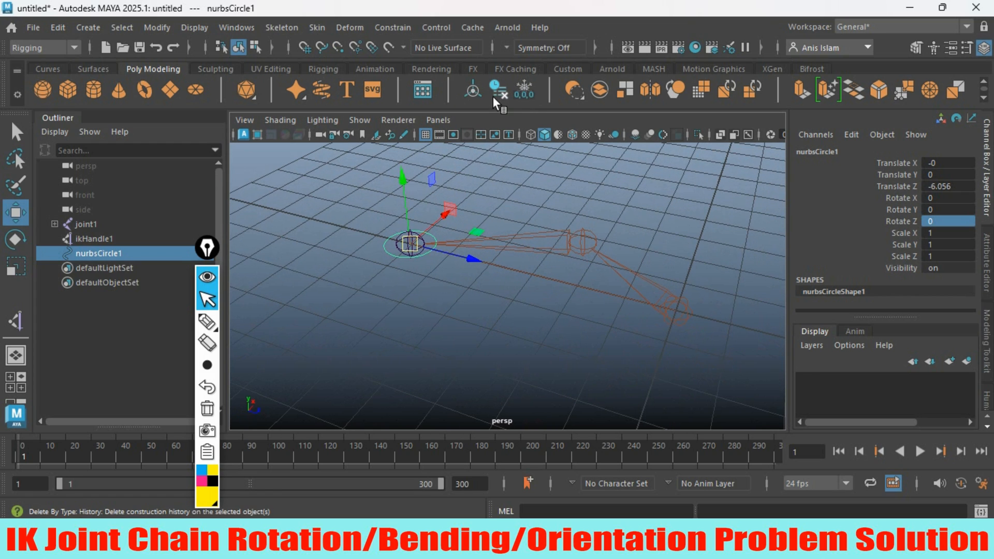
{"action": "left_click", "coordinate": [497, 89]}
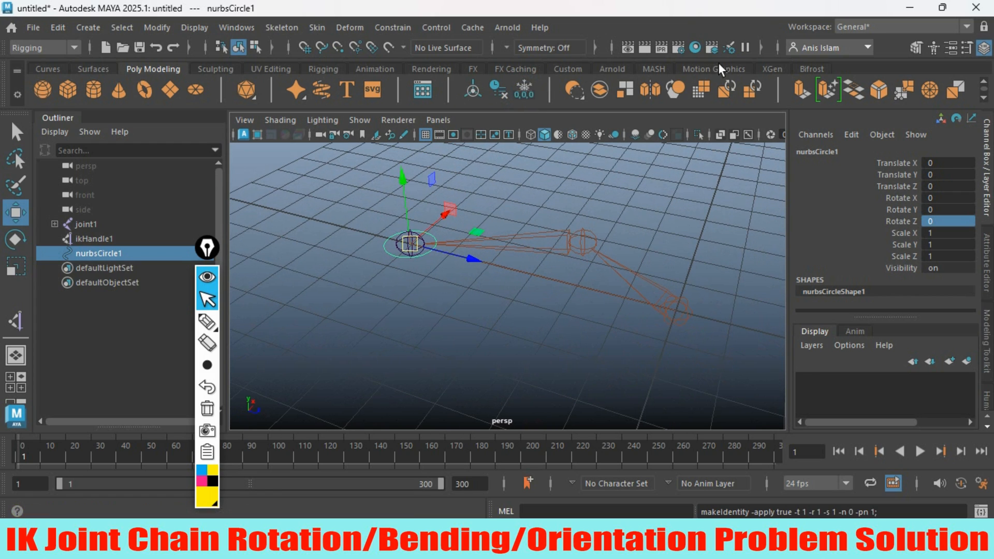
Step: Rename ikHandle1 to Test_IK and nurbsCircle1 to Modifier in the Outliner, parenting Test_IK under Modifier
{"action": "double_click", "coordinate": [98, 239]}
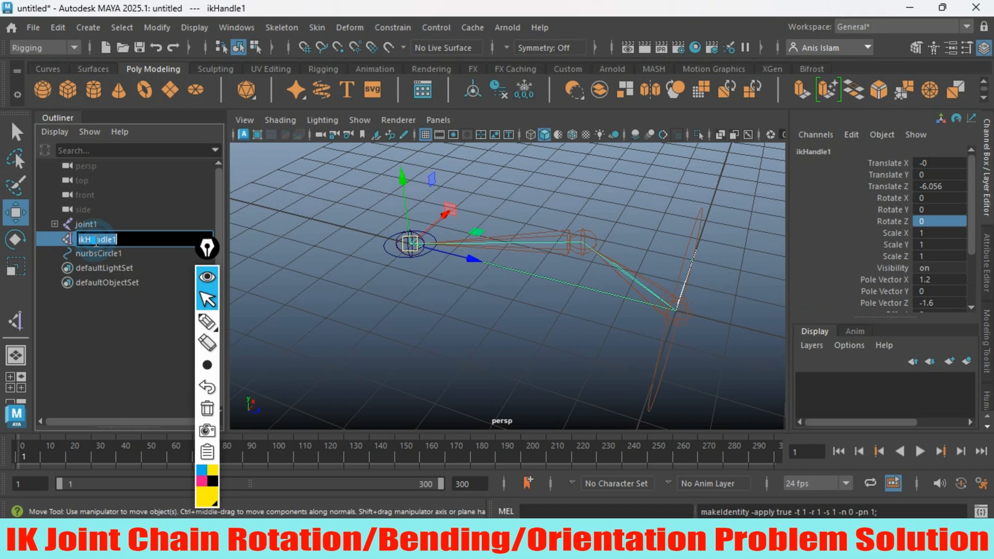
{"action": "type", "text": "Test_IK"}
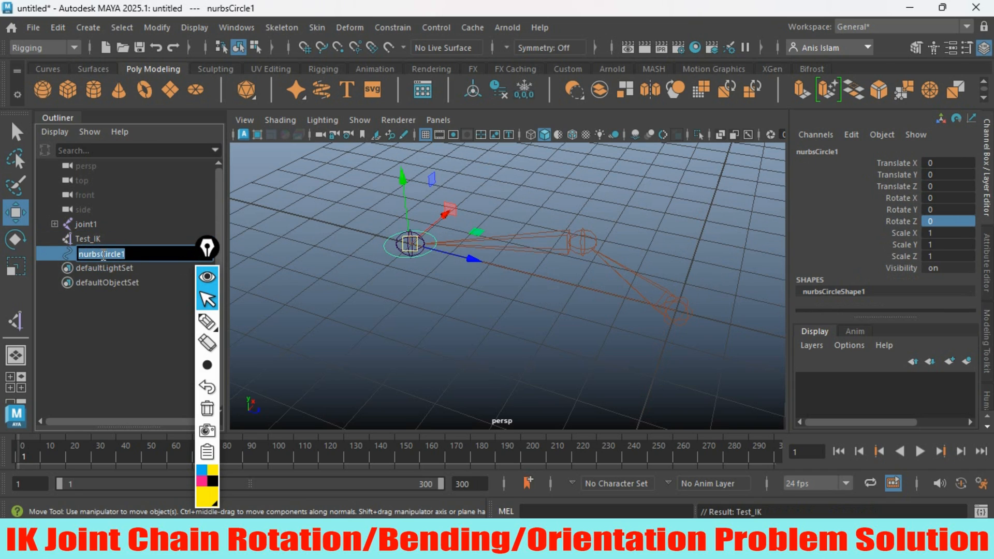
{"action": "type", "text": "Modifier"}
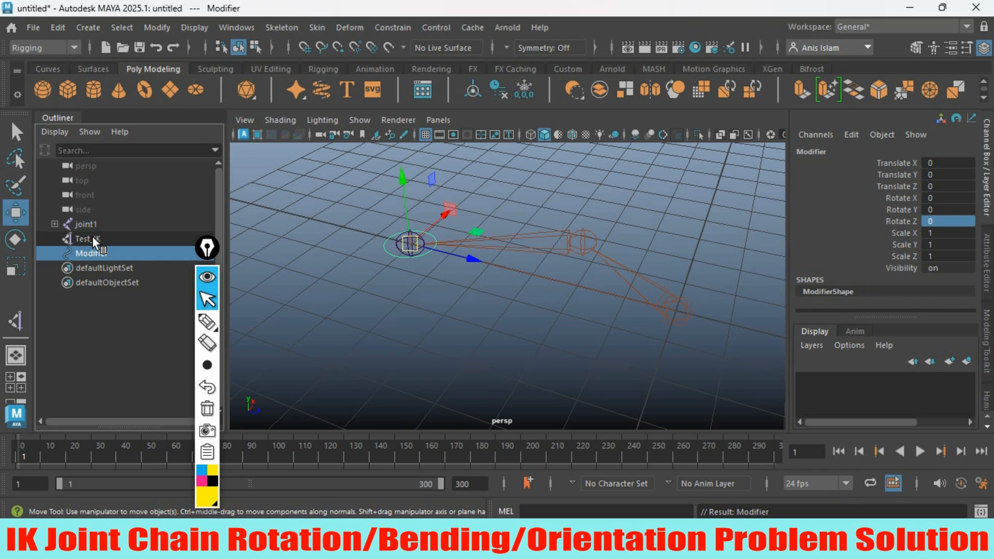
{"action": "left_click", "coordinate": [84, 238]}
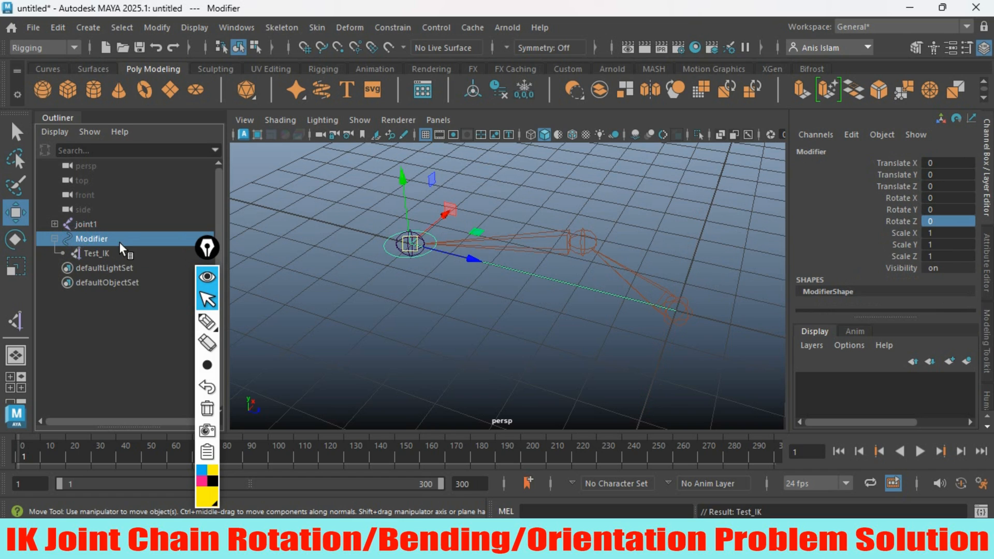
{"action": "mouse_move", "coordinate": [94, 253]}
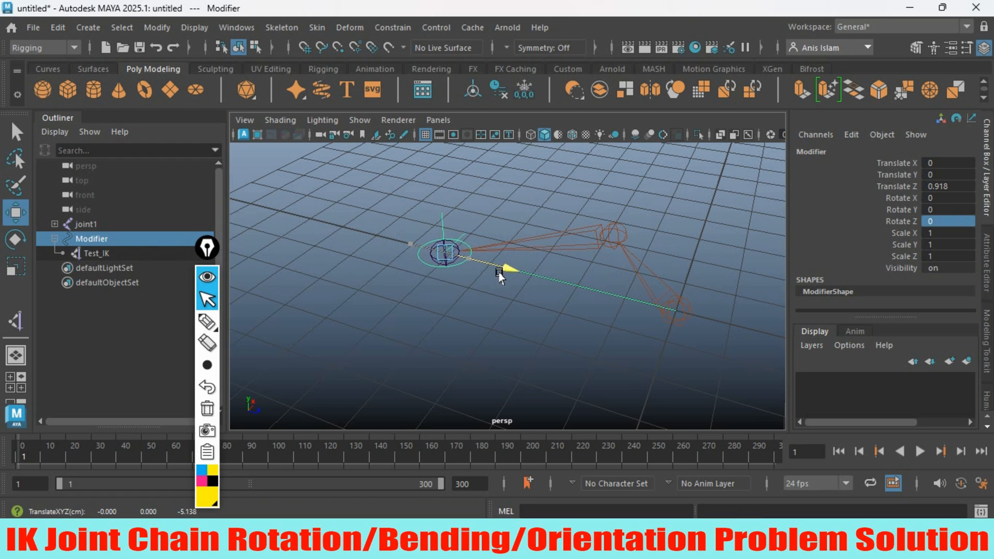
Step: Slide Modifier along the chain and rotate it on Z to about 191° to flip the bend
{"action": "left_click_drag", "start_coordinate": [501, 269], "coordinate": [469, 278]}
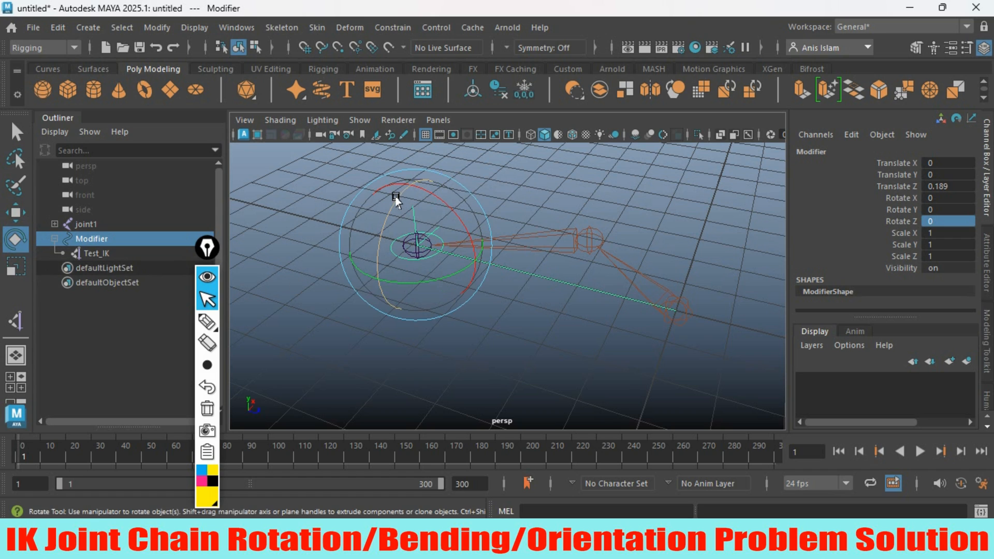
{"action": "left_click_drag", "start_coordinate": [397, 202], "coordinate": [374, 299]}
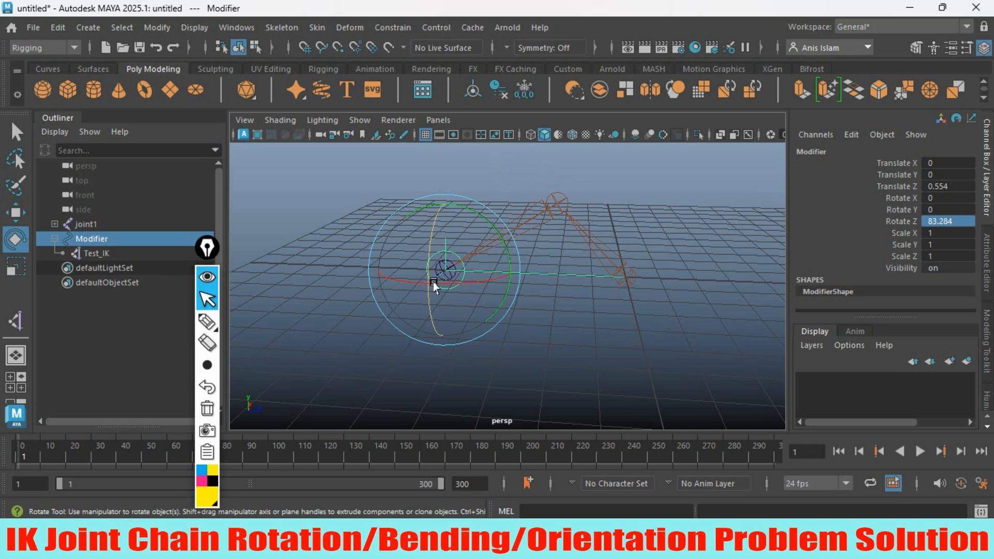
{"action": "left_click_drag", "start_coordinate": [434, 286], "coordinate": [422, 340]}
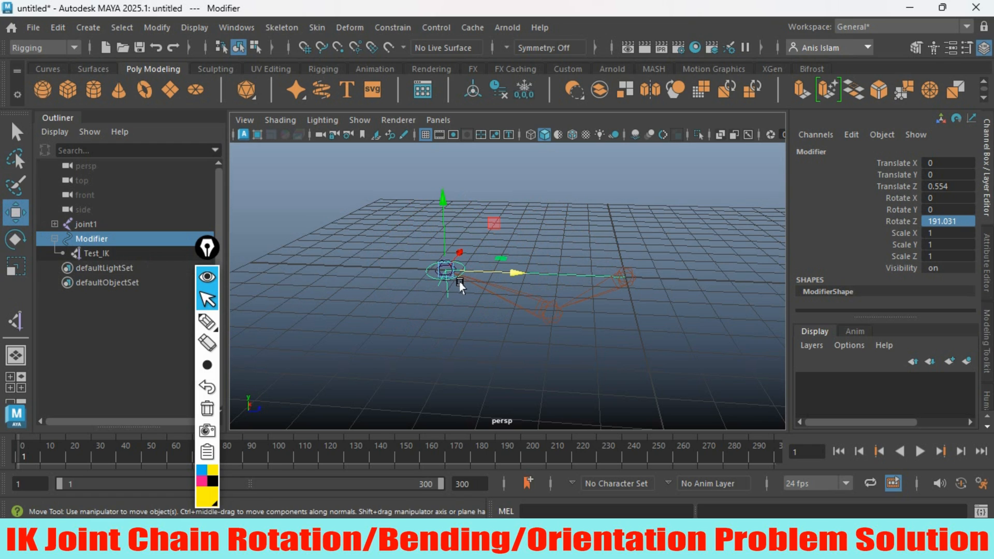
{"action": "left_click_drag", "start_coordinate": [462, 286], "coordinate": [511, 275]}
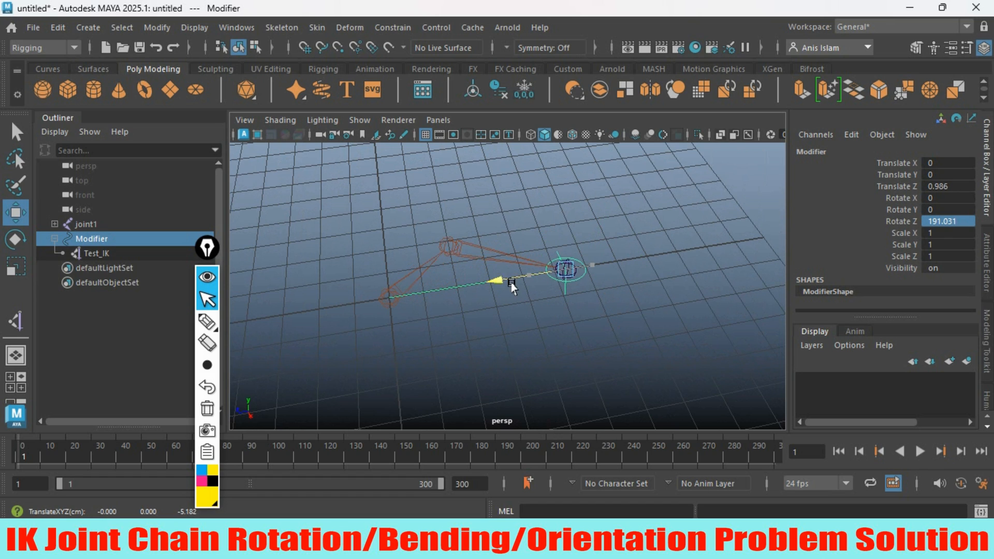
Step: Rotate Modifier on Z to about 270° and nudge it along the chain to Translate Z 0.256
{"action": "left_click_drag", "start_coordinate": [532, 286], "coordinate": [532, 310]}
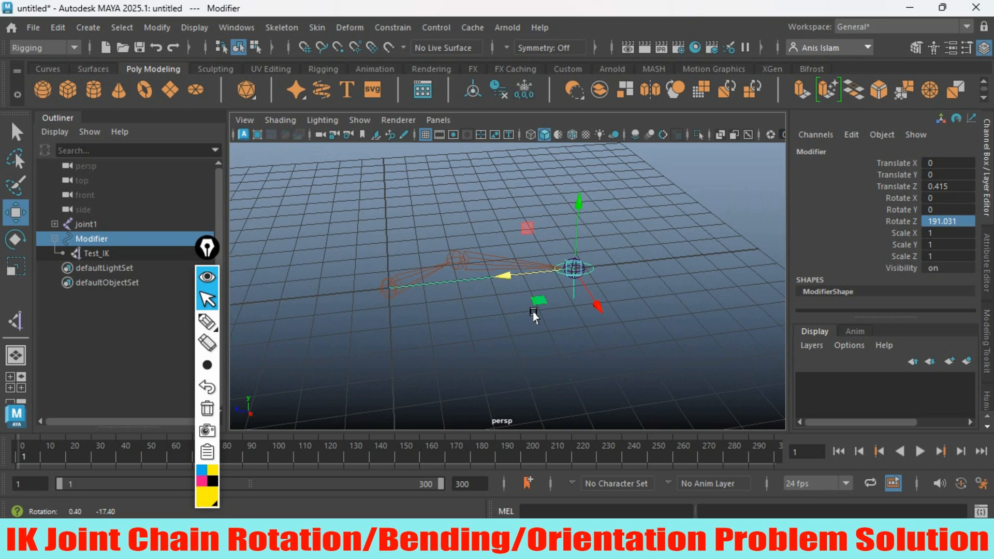
{"action": "left_click", "coordinate": [15, 239]}
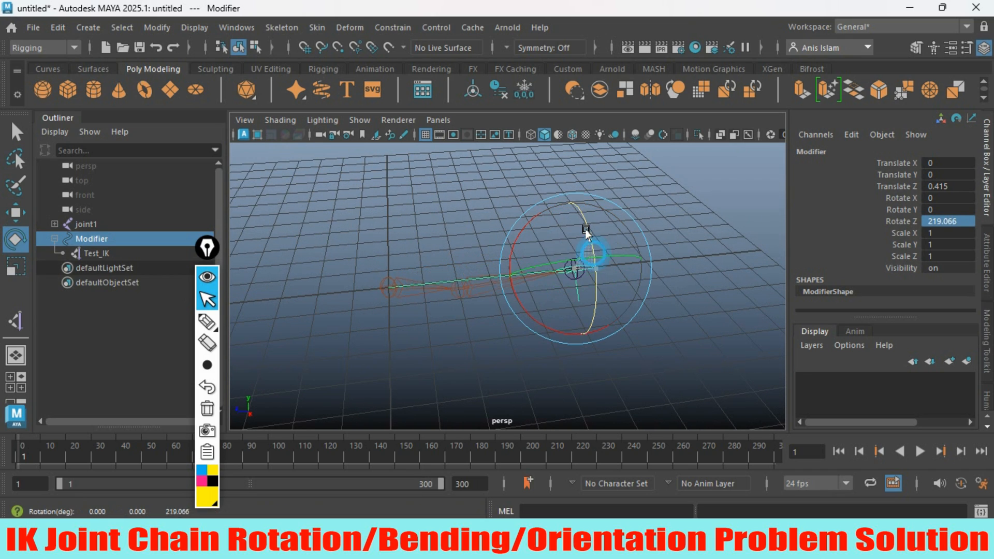
{"action": "left_click_drag", "start_coordinate": [586, 228], "coordinate": [582, 190]}
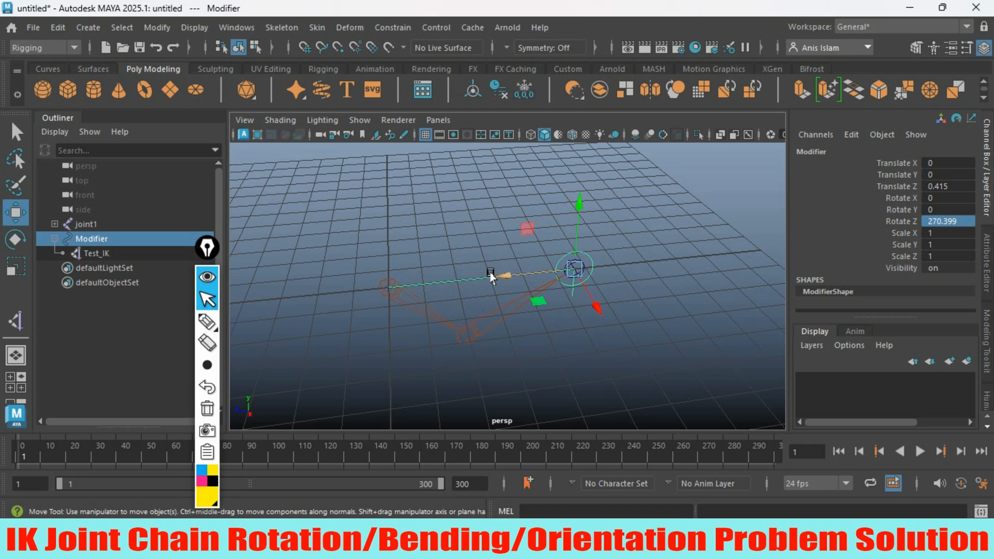
{"action": "left_click_drag", "start_coordinate": [490, 273], "coordinate": [519, 292]}
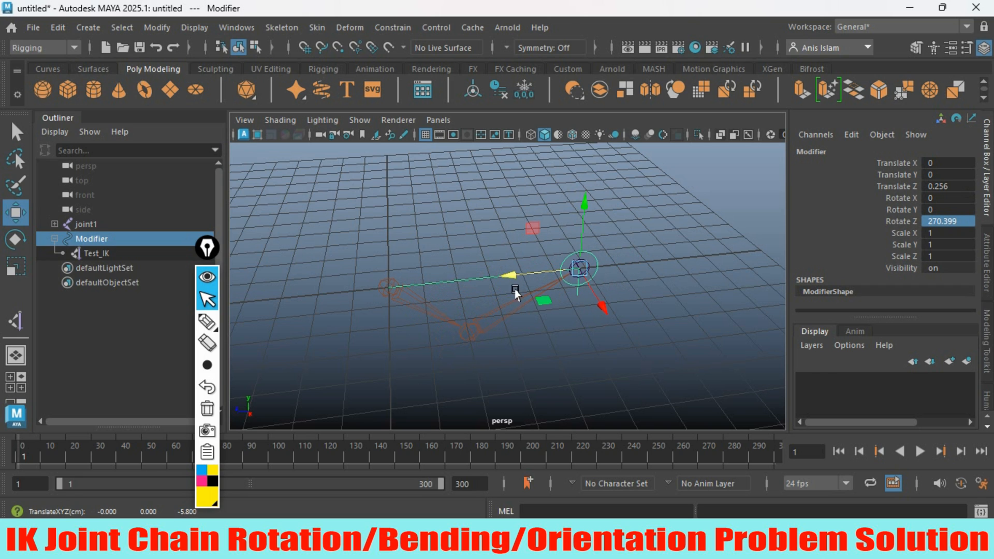
Step: Tumble the camera around the joint chain to inspect the new bend direction
{"action": "left_click_drag", "start_coordinate": [513, 292], "coordinate": [466, 326]}
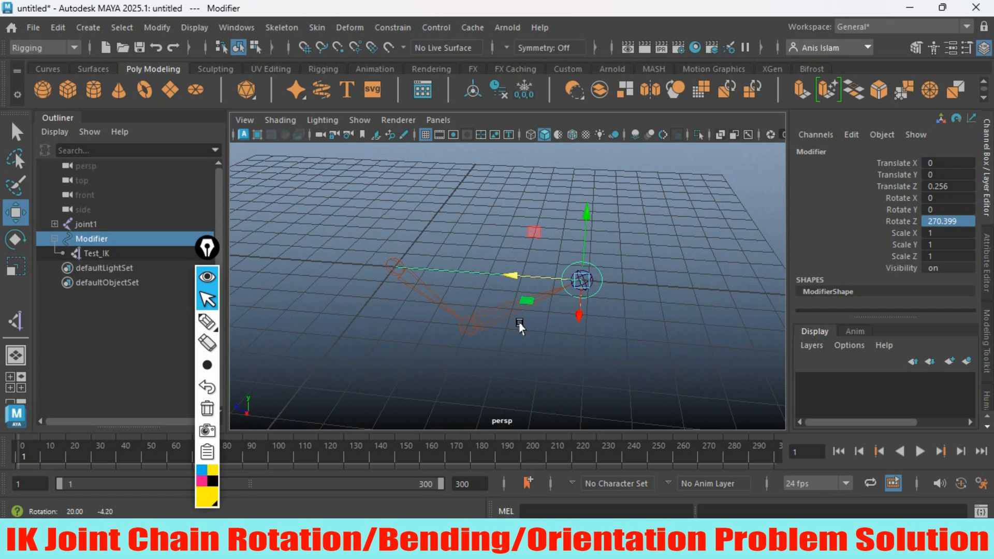
{"action": "left_click_drag", "start_coordinate": [520, 328], "coordinate": [472, 329]}
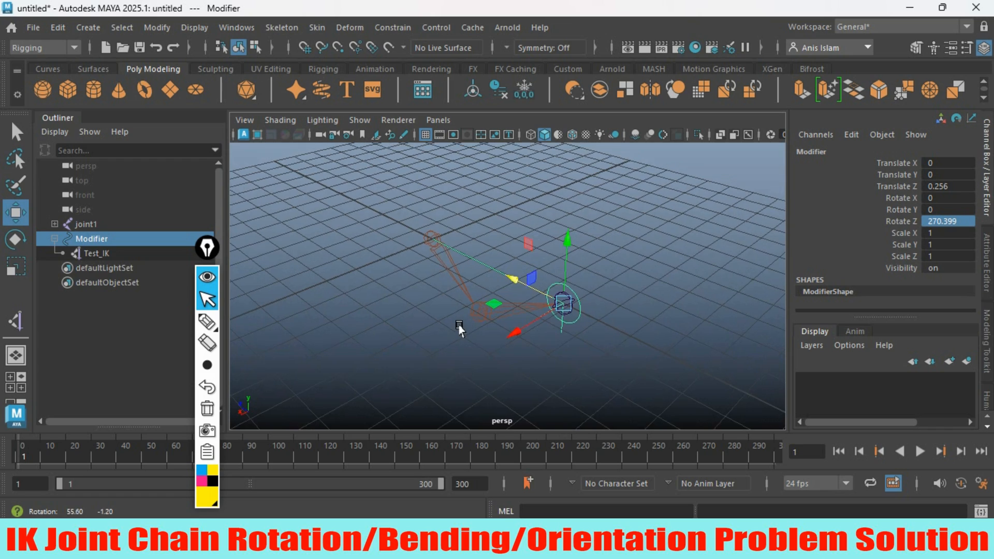
{"action": "left_click_drag", "start_coordinate": [460, 329], "coordinate": [557, 326]}
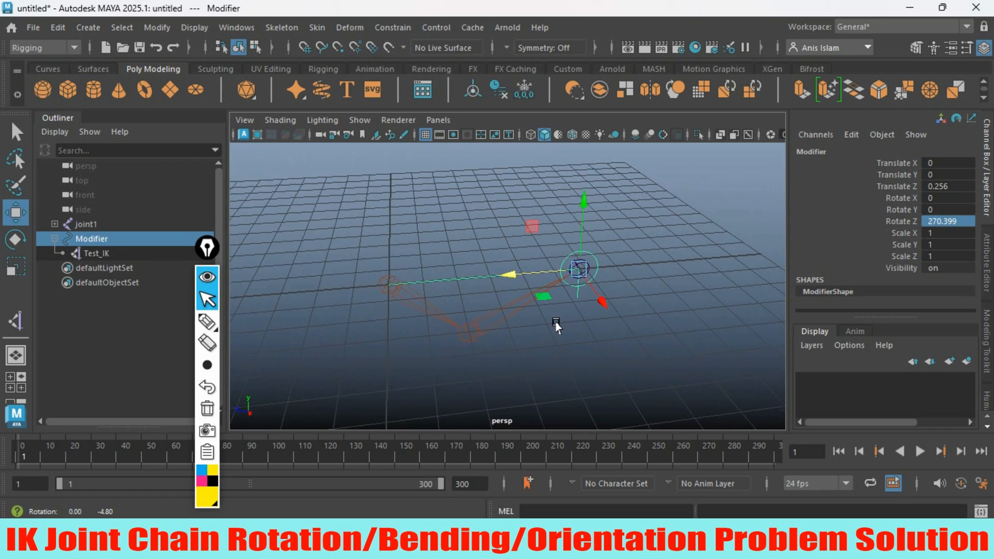
{"action": "left_click_drag", "start_coordinate": [558, 326], "coordinate": [564, 320]}
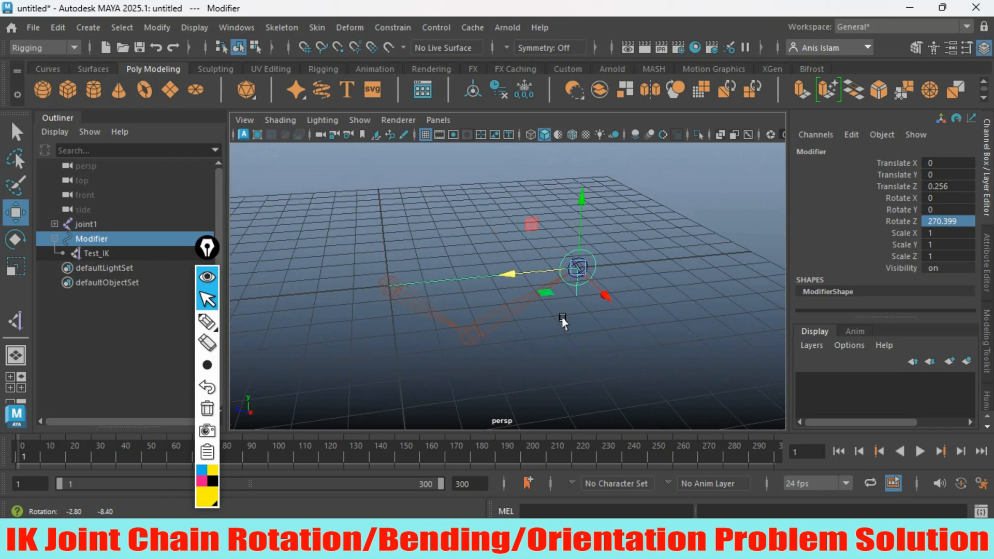
{"action": "left_click_drag", "start_coordinate": [564, 320], "coordinate": [495, 329]}
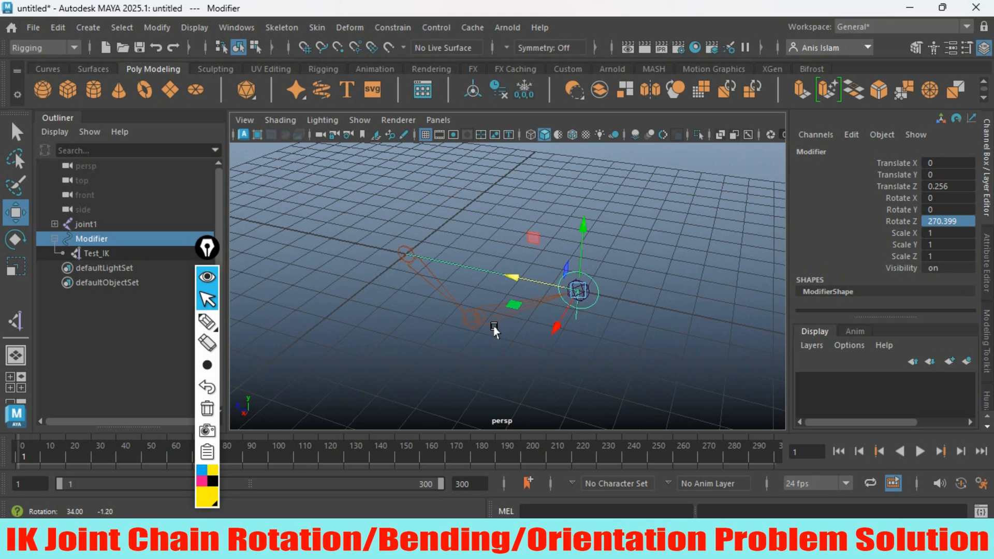